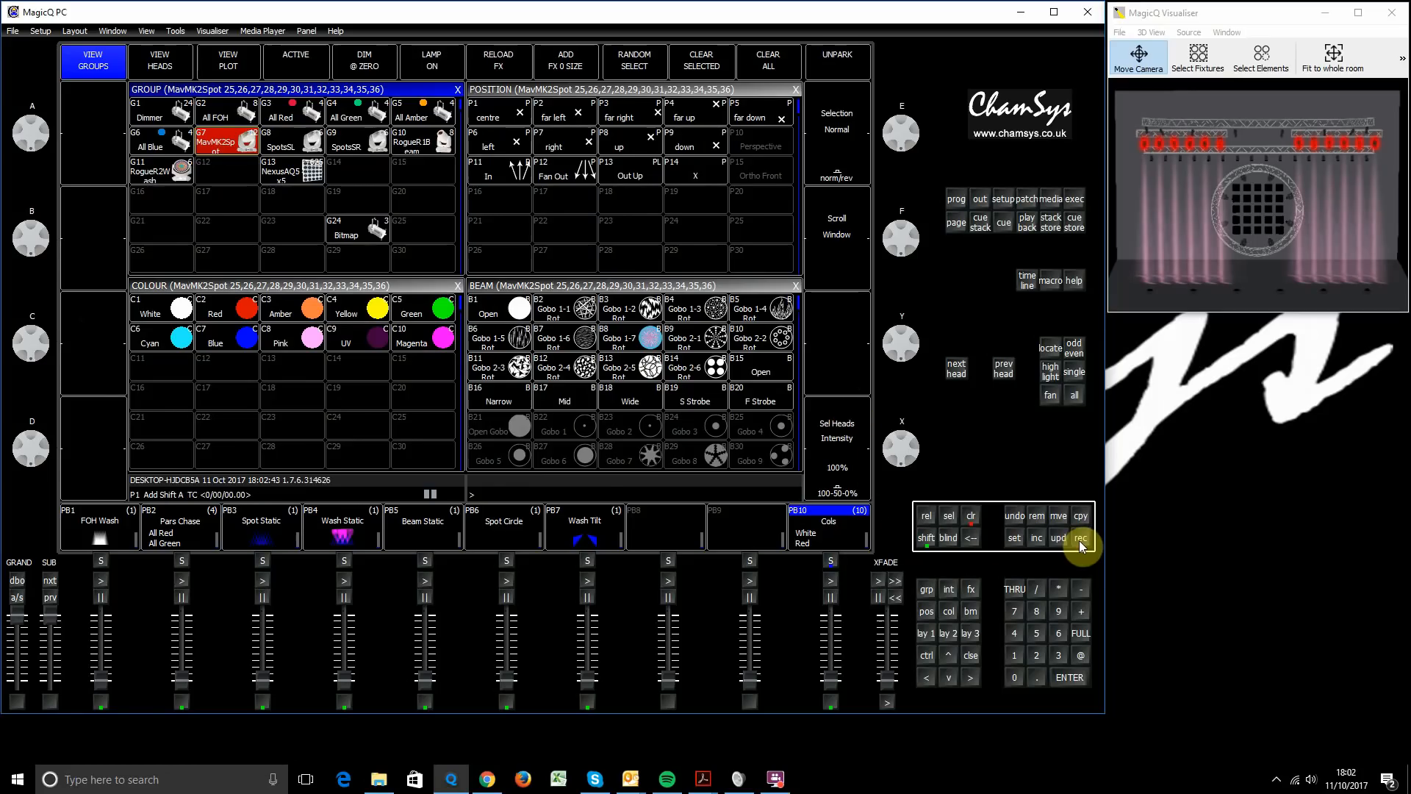
# Step: Open playback 10's Cols cue stack listing its ten colour cues, White through Magenta
pyautogui.click(1080, 538)
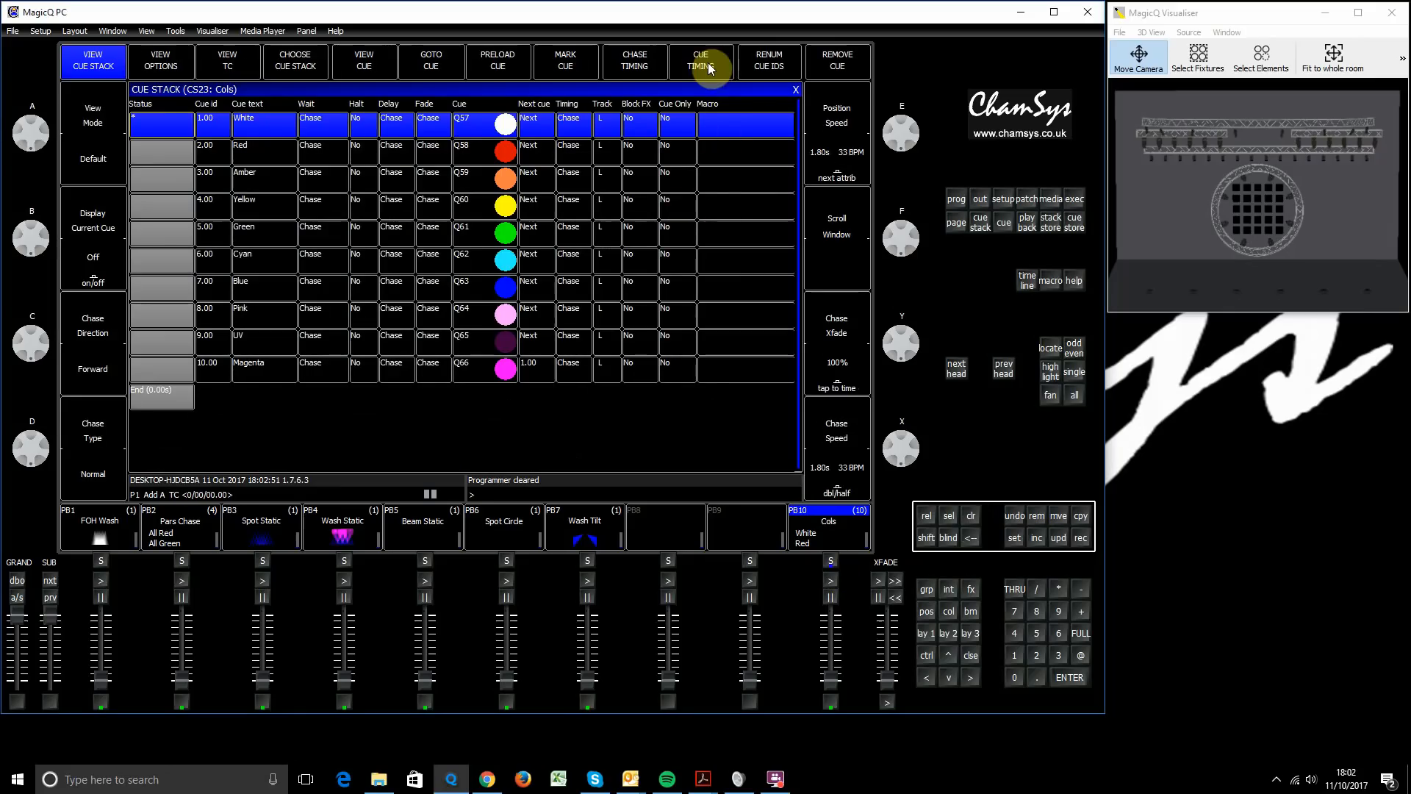
# Step: Switch the Cols stack to individual cue timing with Follow waits and zero fades
pyautogui.click(702, 62)
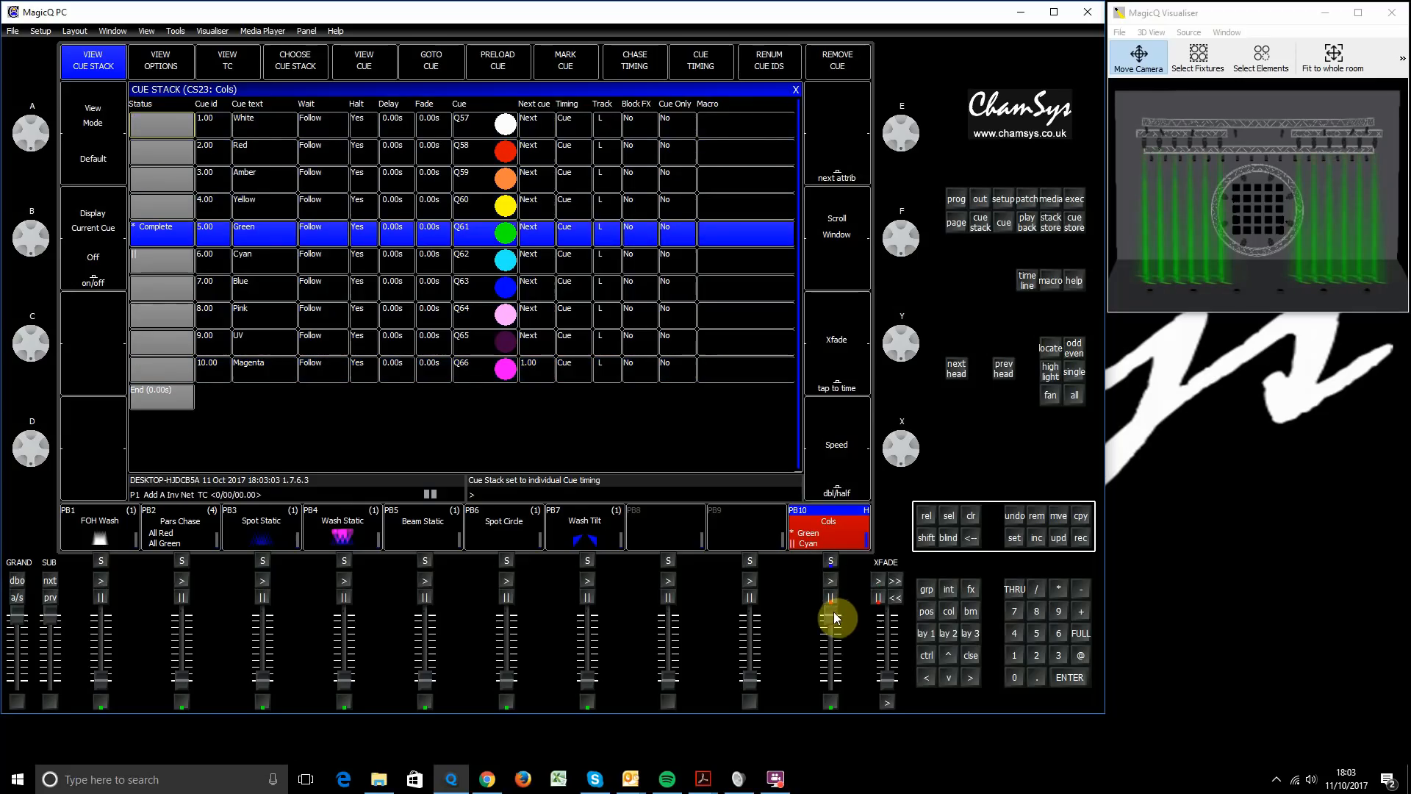
# Step: Raise and lower playback 10's fader to run through the Cols colour cues
pyautogui.moveTo(837, 618); pyautogui.dragTo(836, 644)
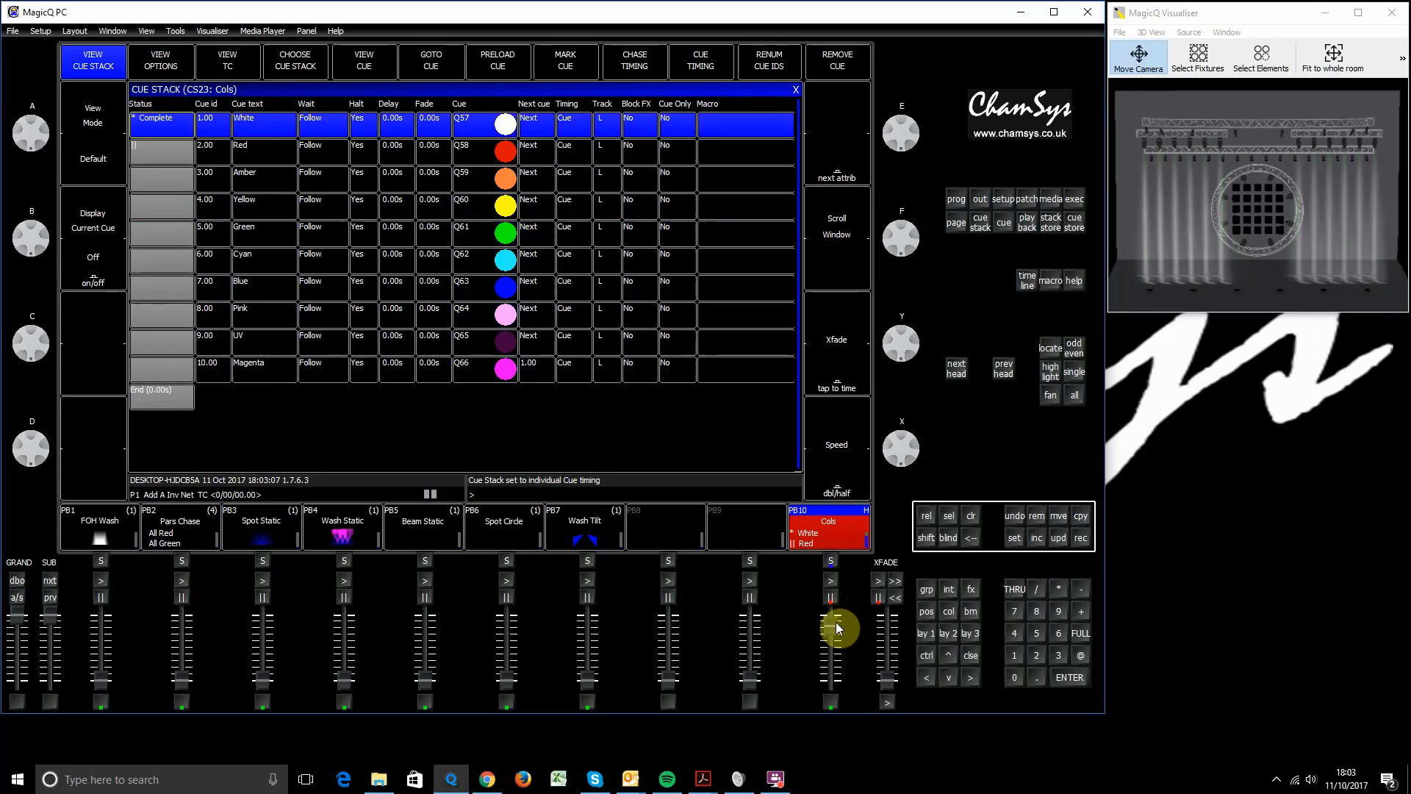
pyautogui.moveTo(836, 627); pyautogui.dragTo(830, 565)
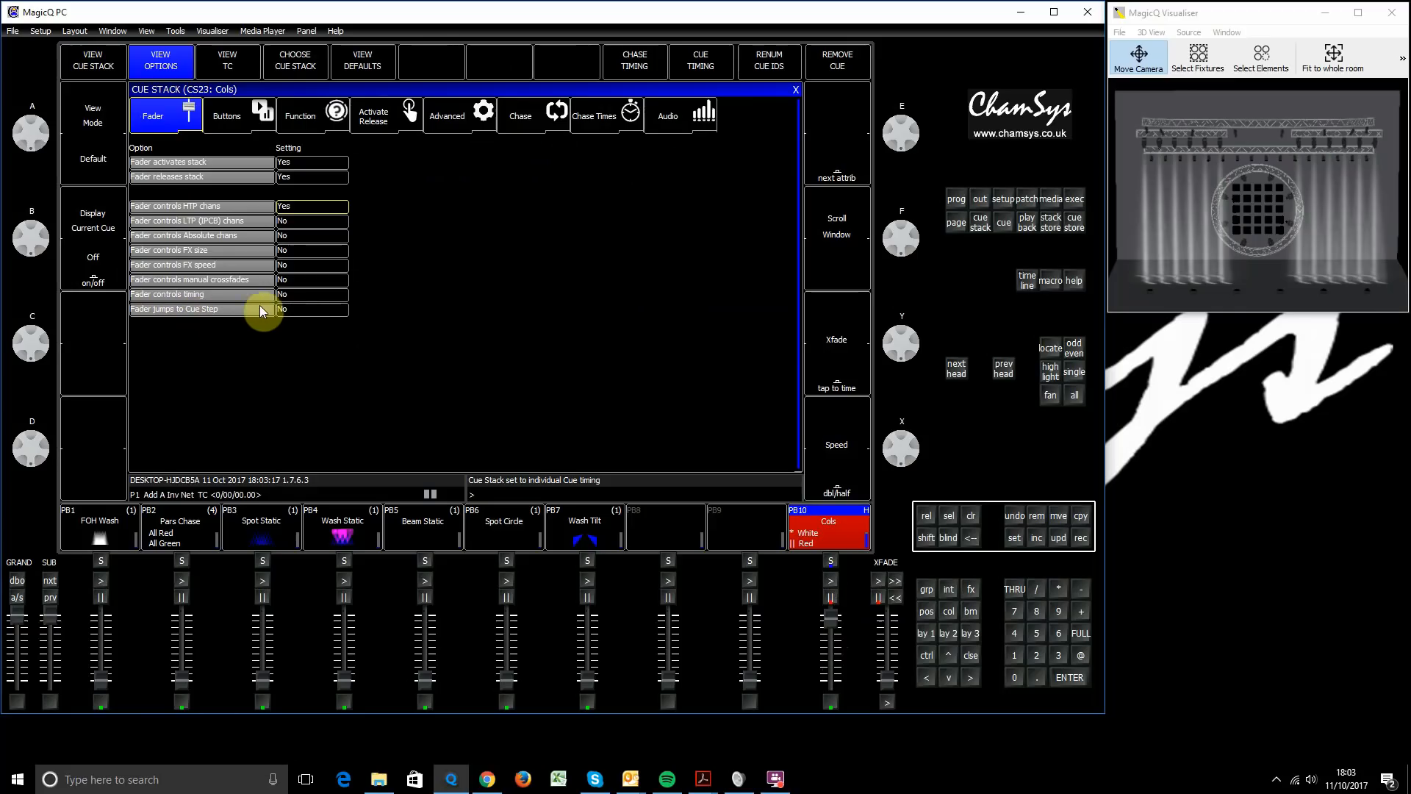
# Step: Set 'Fader jumps to Cue Step' to Yes and 'Fader controls HTP chans' to No
pyautogui.click(310, 308)
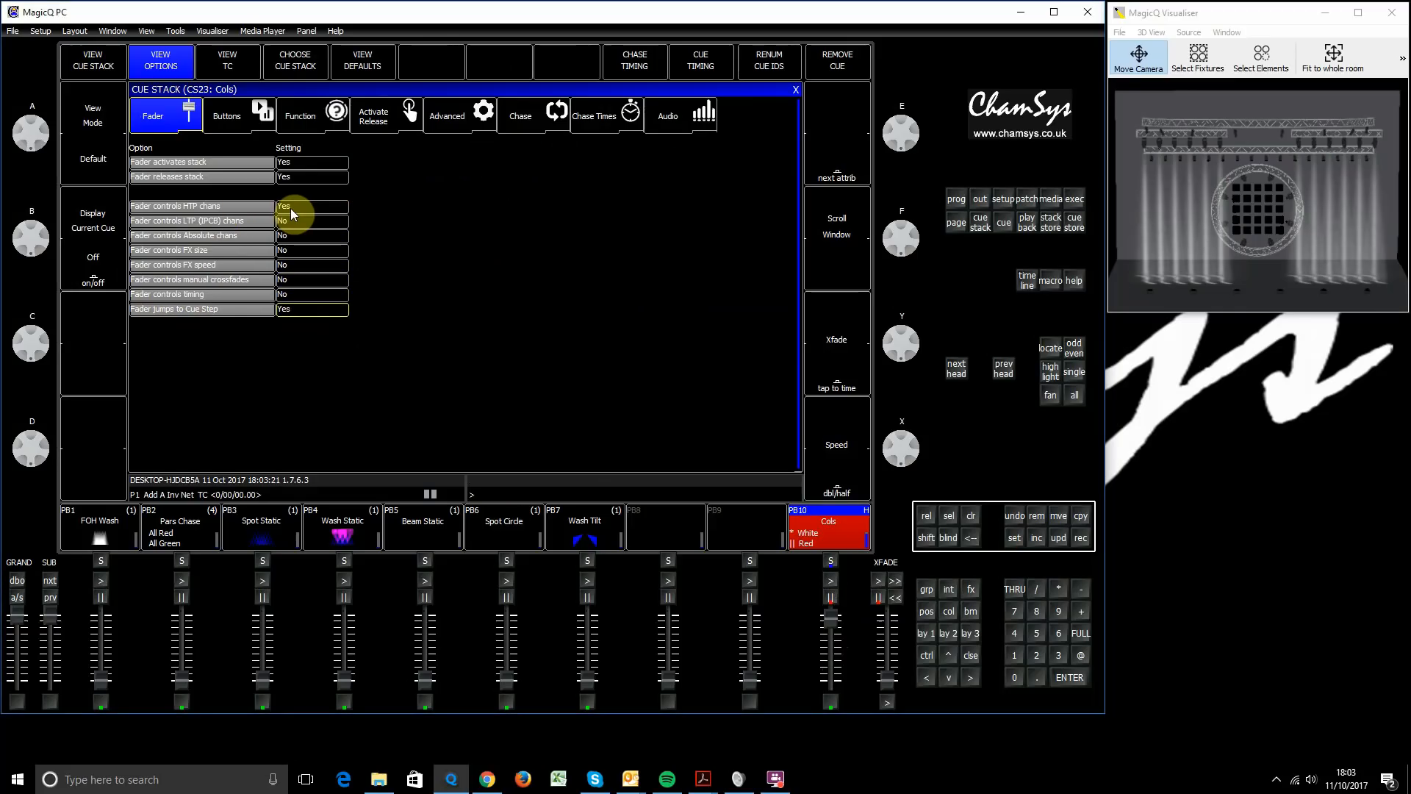
pyautogui.click(310, 206)
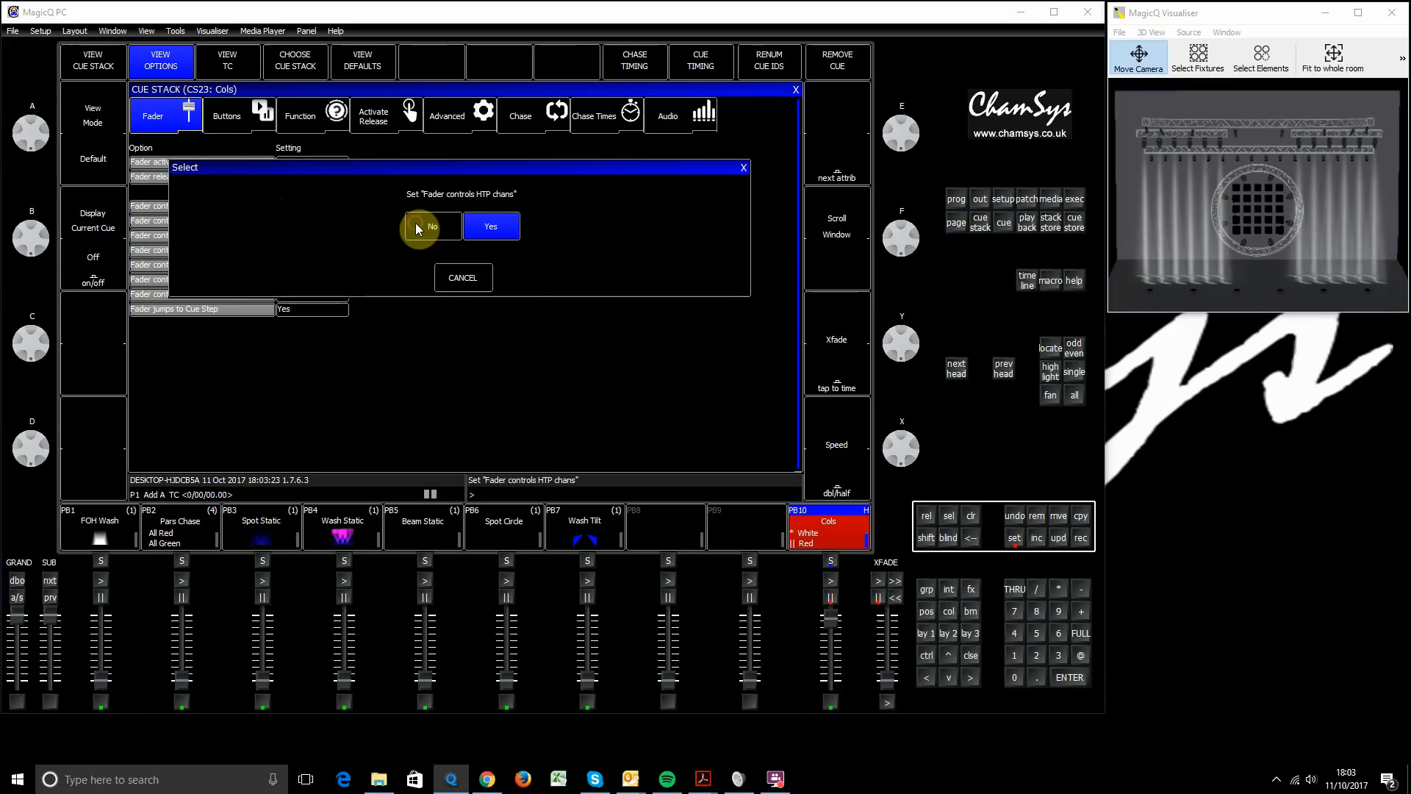
pyautogui.click(432, 226)
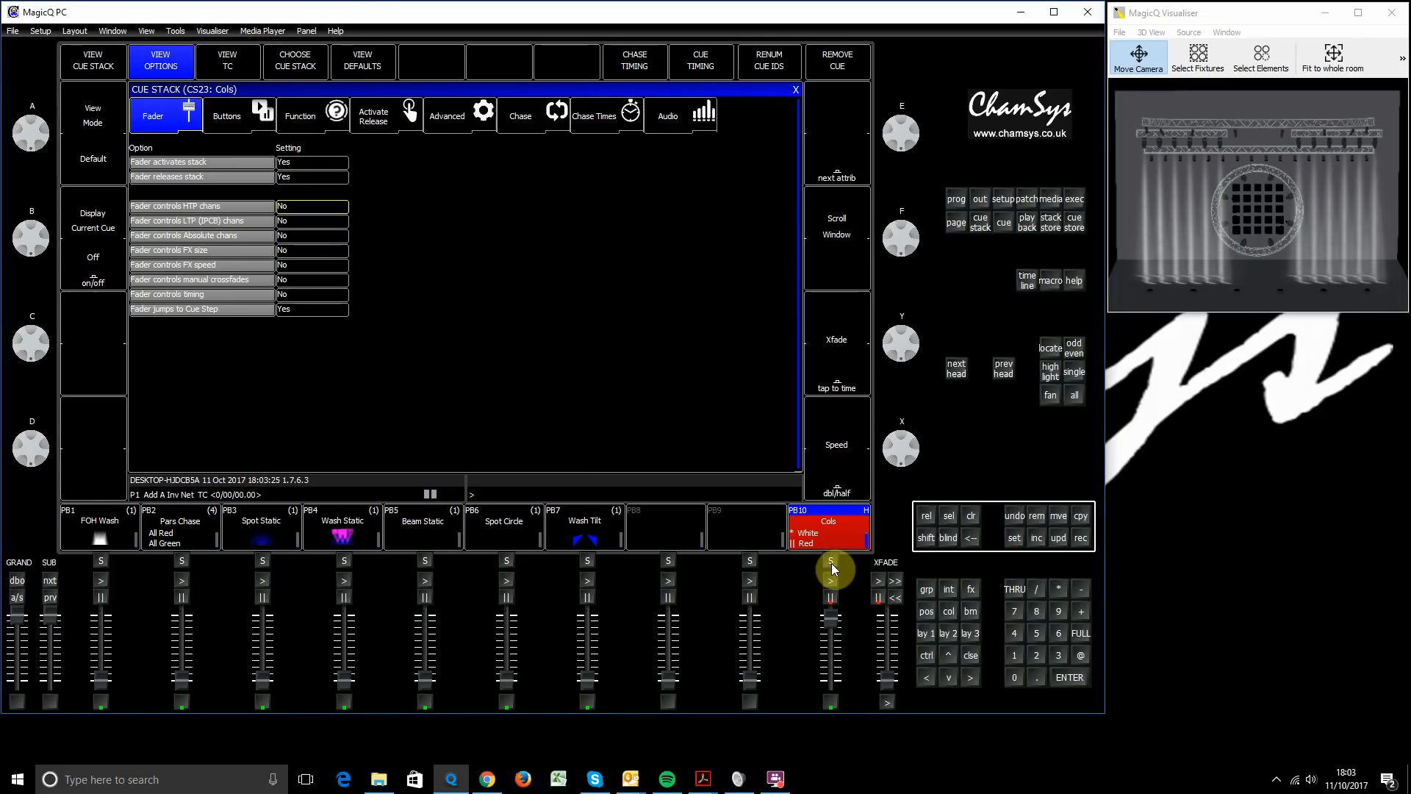
# Step: Release playback 10 and select the Fade column for all Cols cues
pyautogui.click(91, 60)
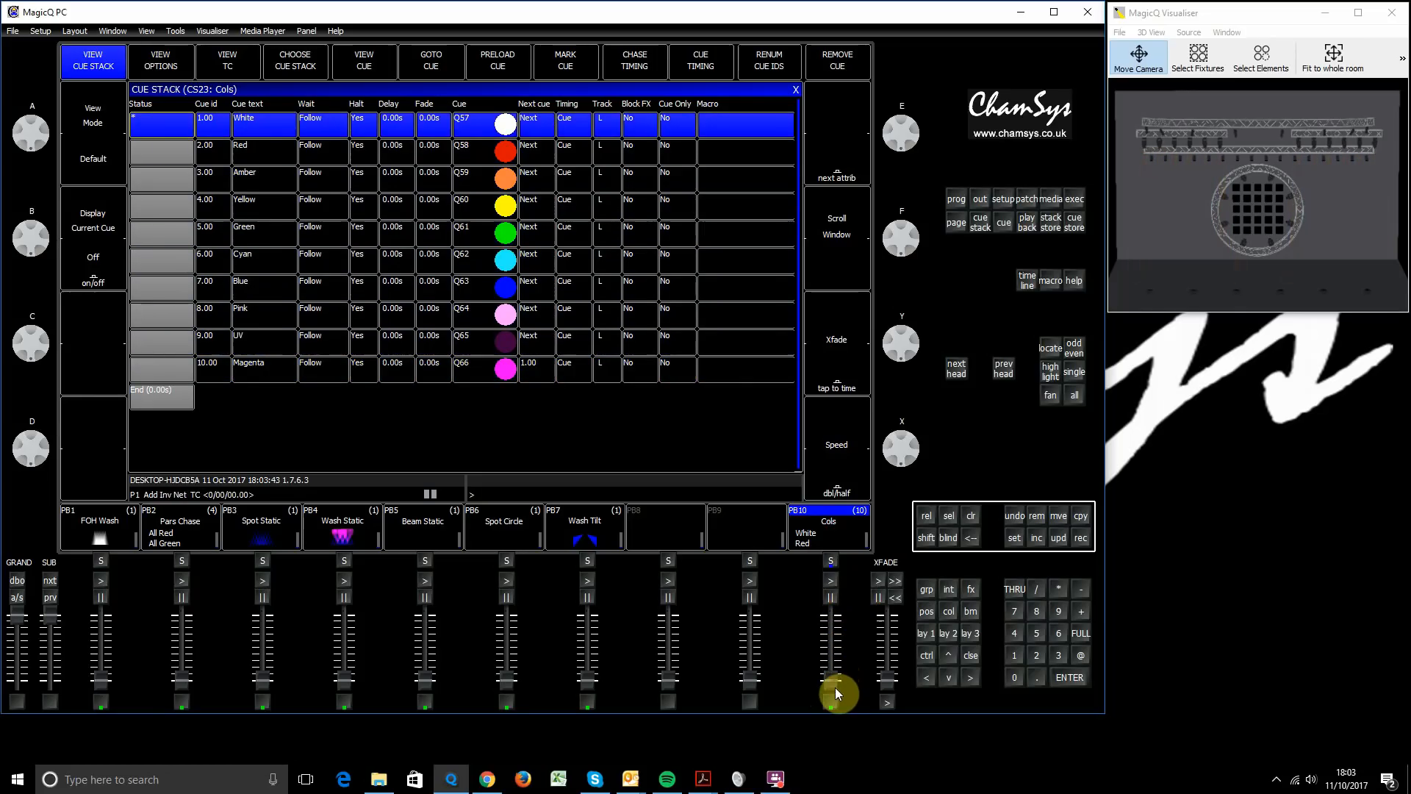
pyautogui.click(432, 103)
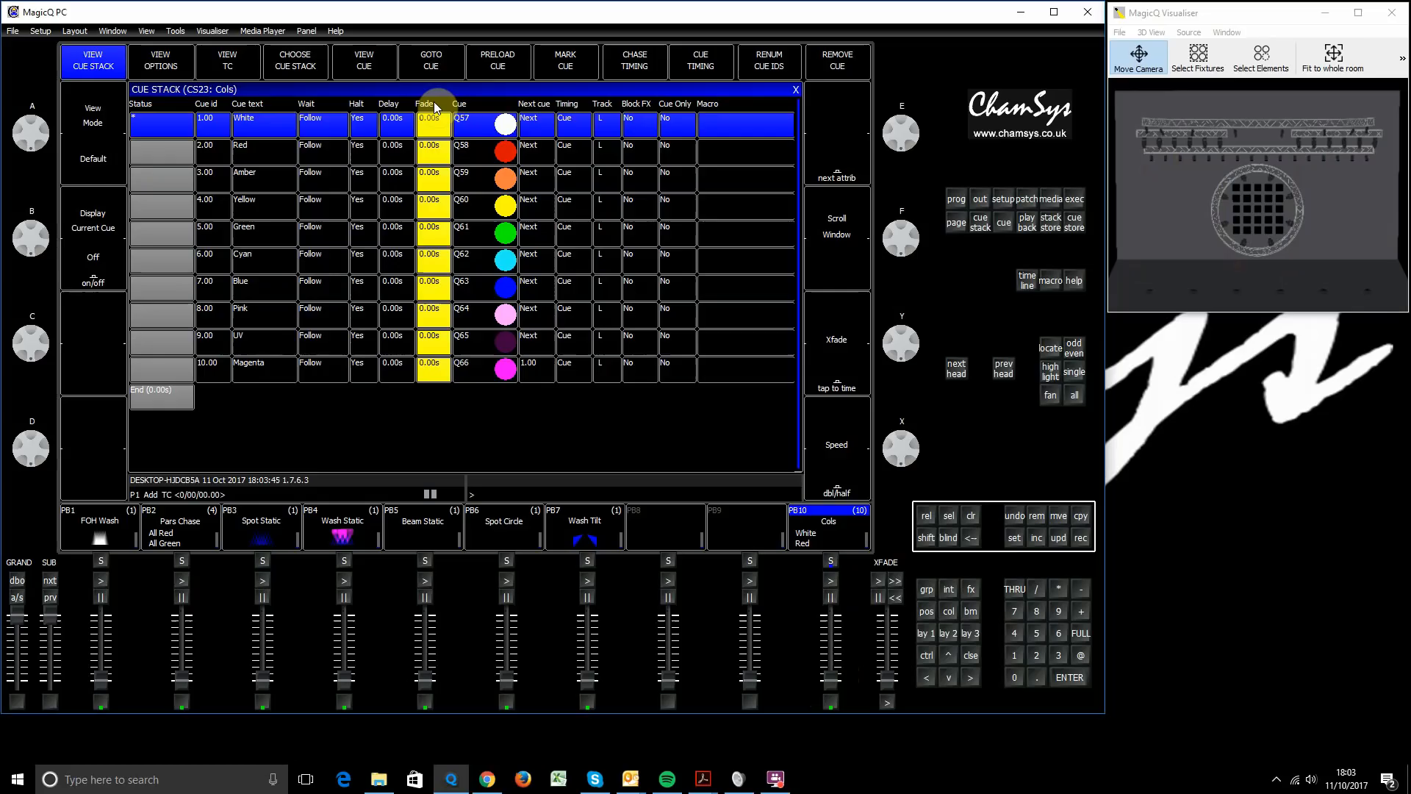